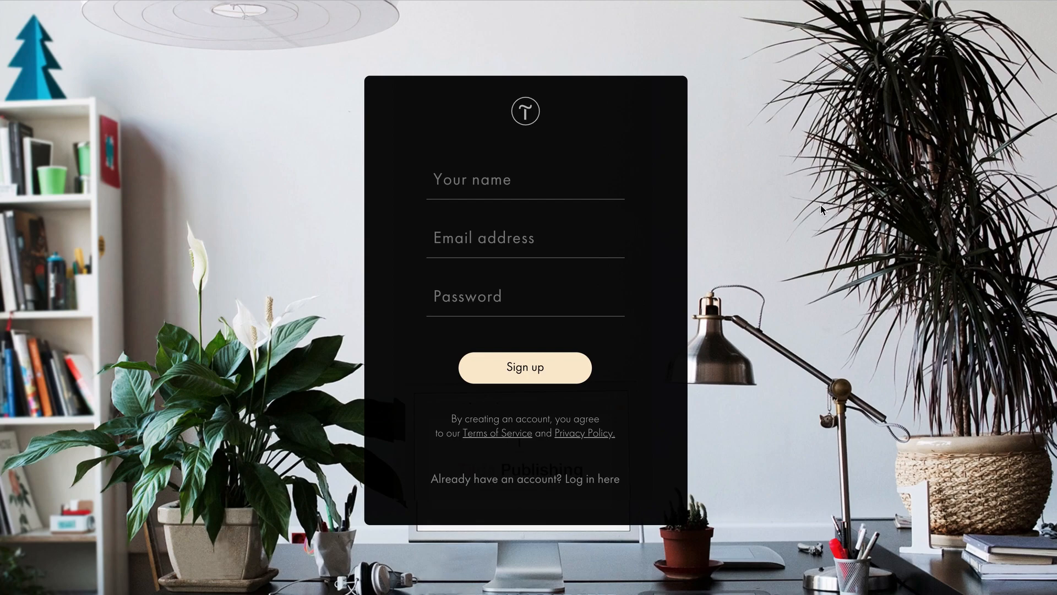
mouse_move(838, 310)
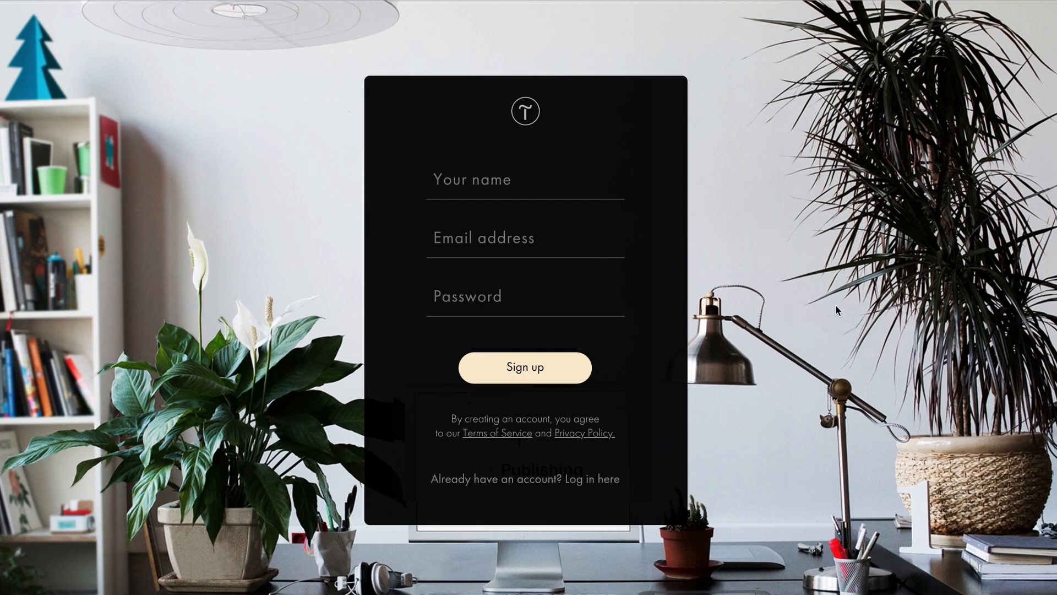
Get past the sign-up screen to the empty account dashboard
left_click(524, 368)
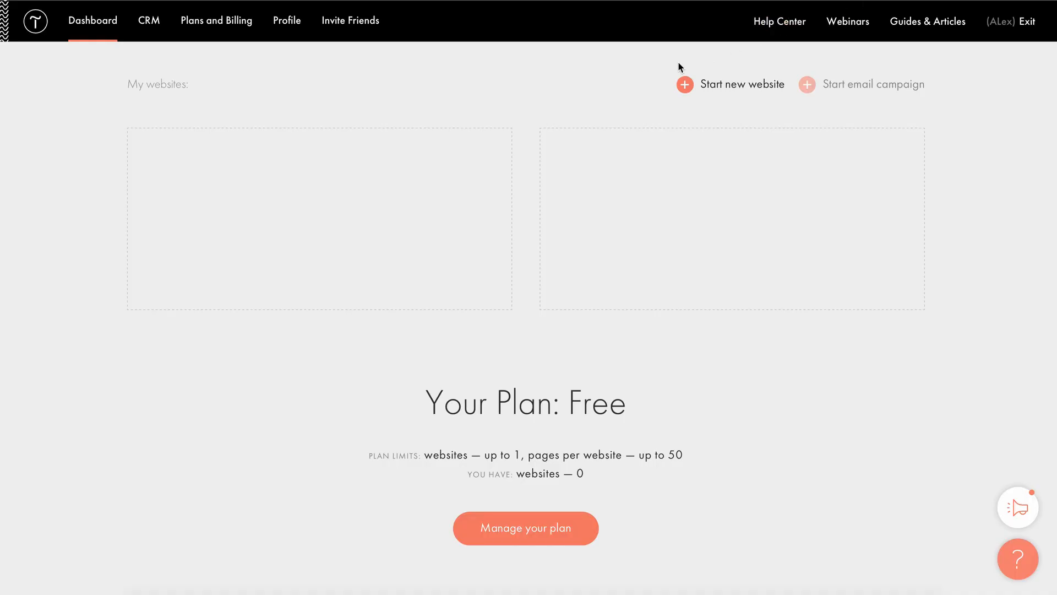
mouse_move(744, 85)
type("MY")
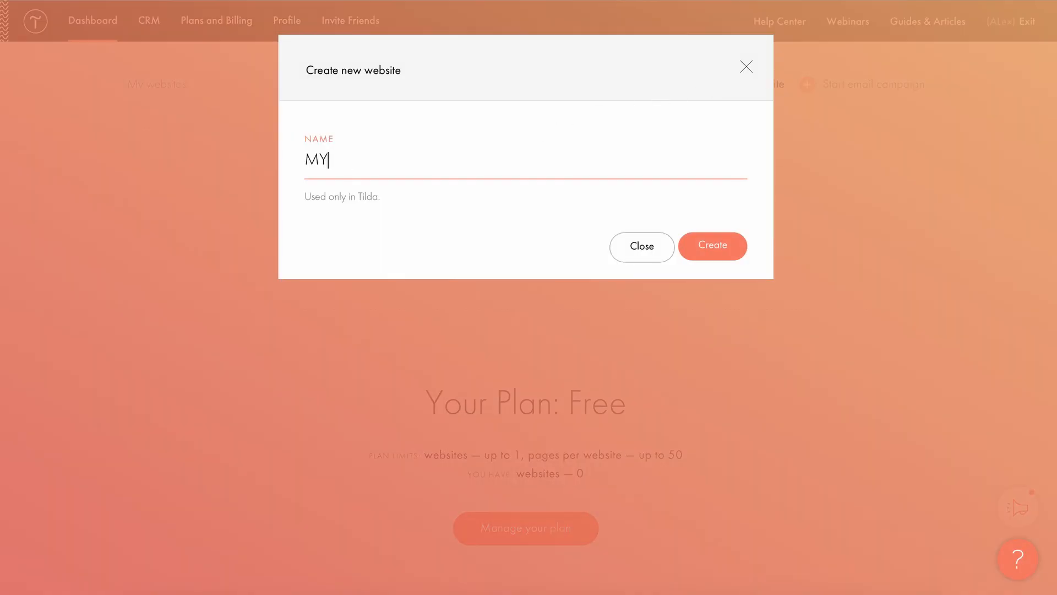
Create a new website named MYproject from the dashboard
type("project")
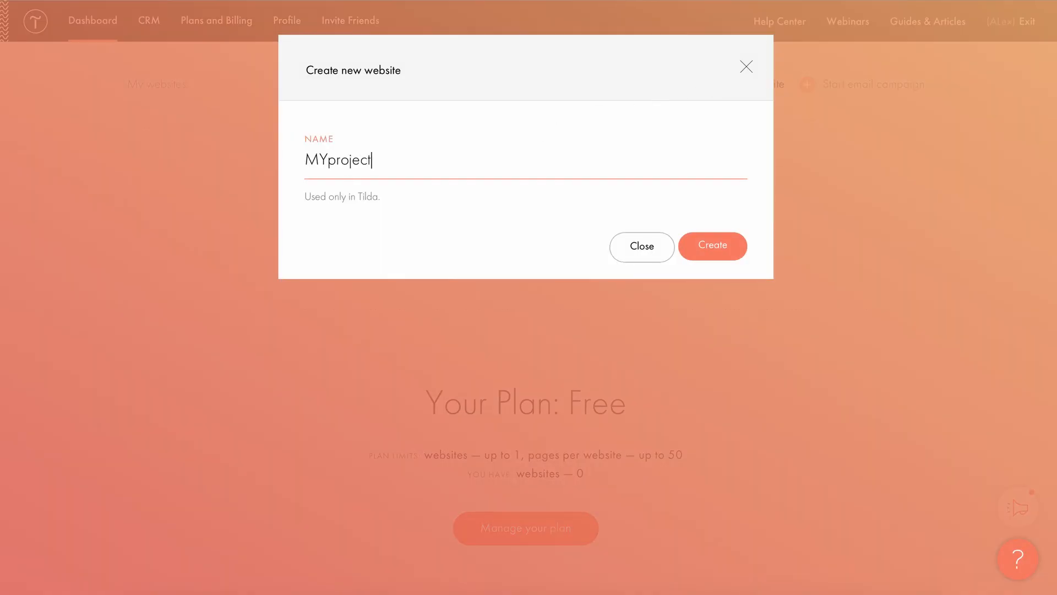
left_click(713, 245)
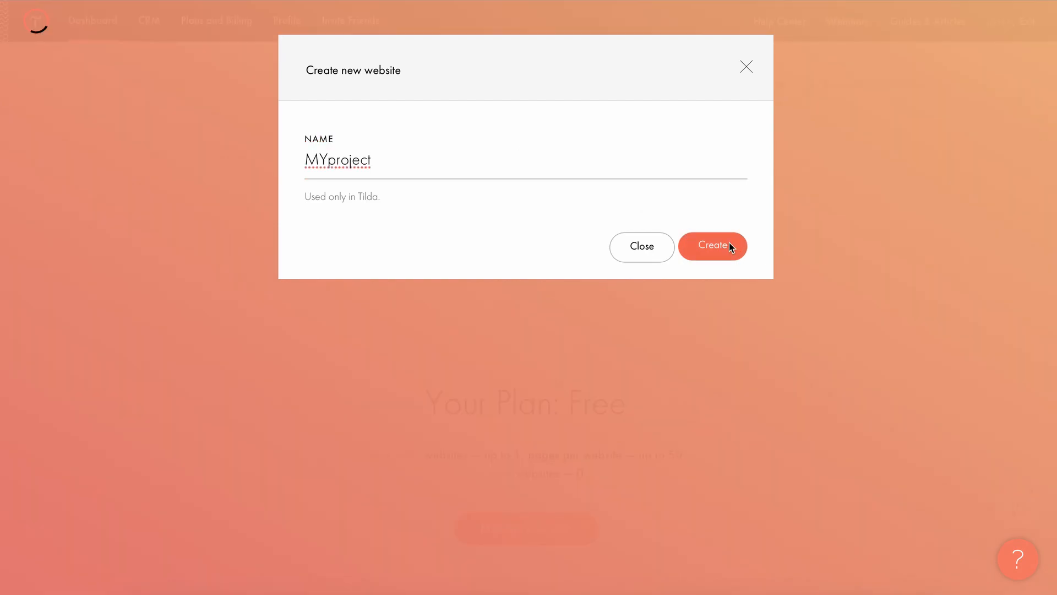
left_click(712, 246)
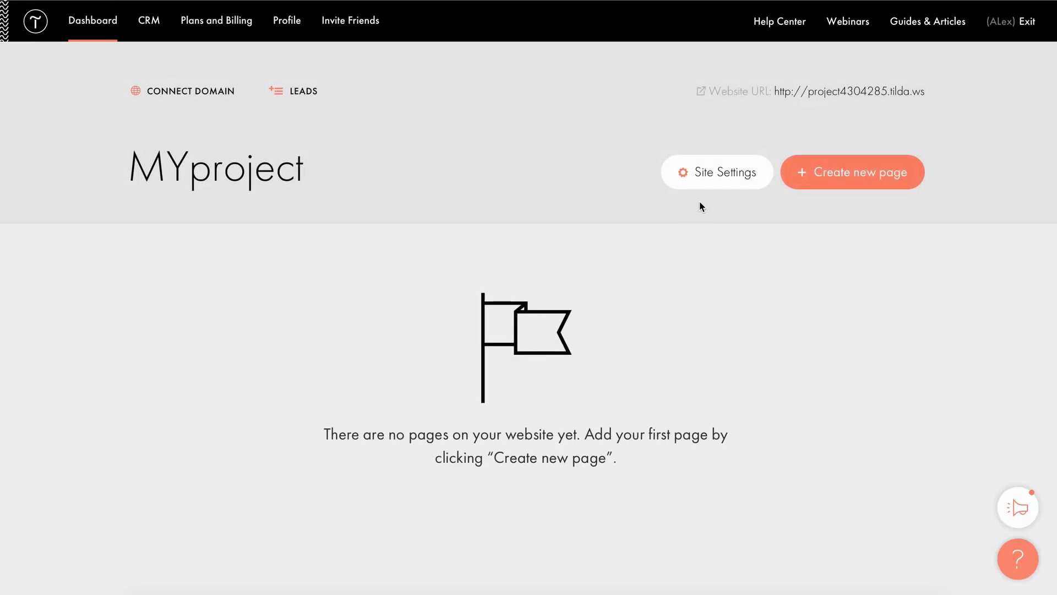
Add a new page to the site from the blank template
left_click(851, 172)
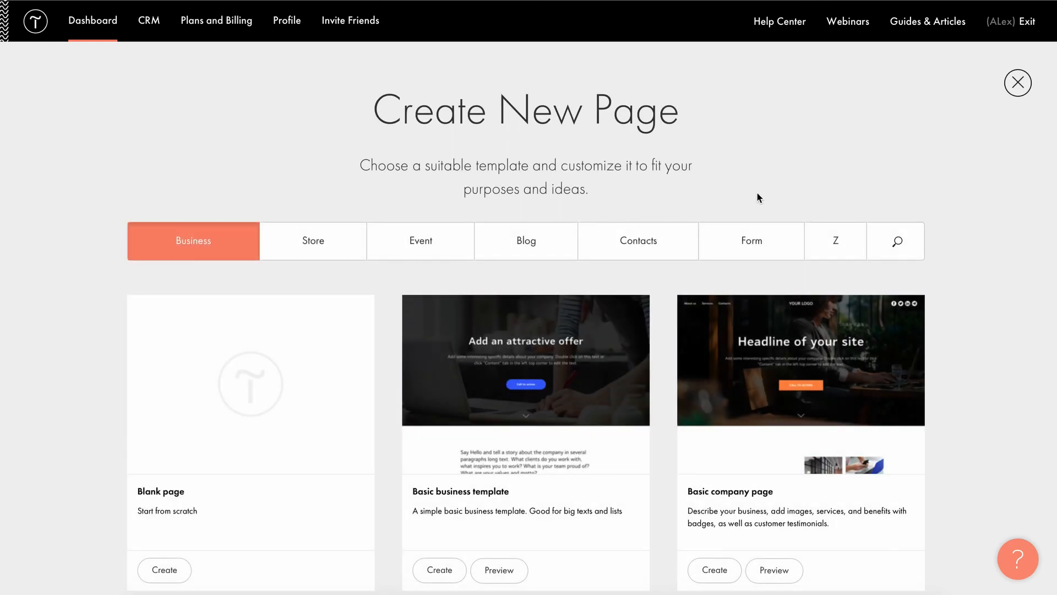
scroll("down", 3)
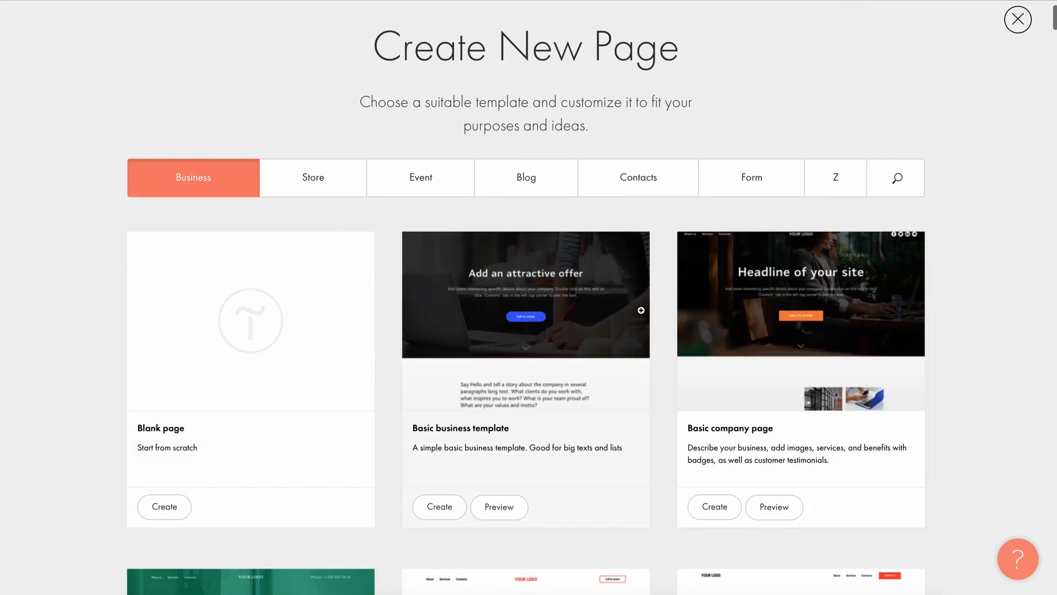
left_click(164, 507)
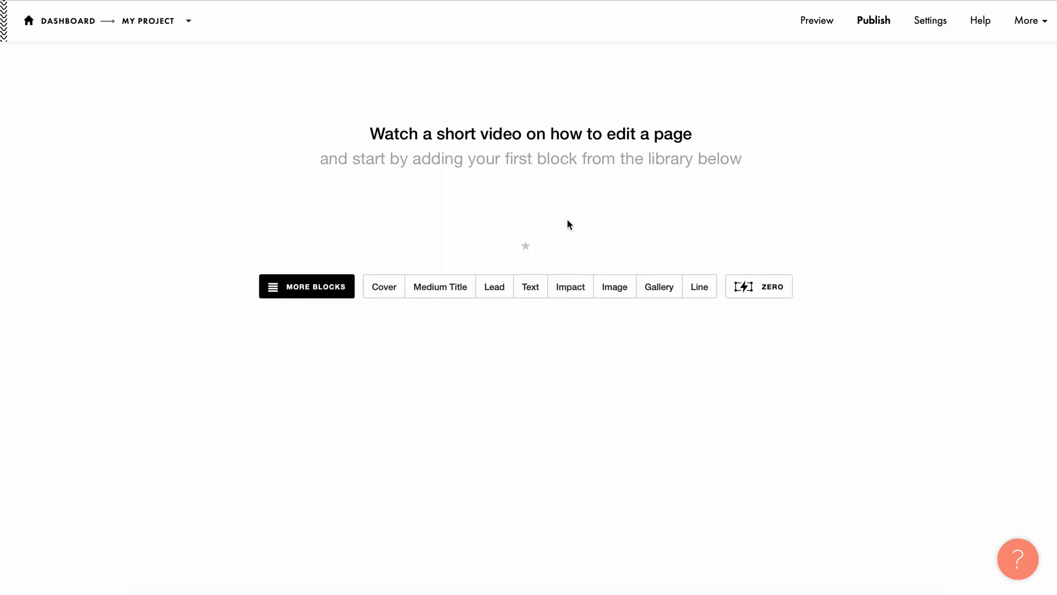
mouse_move(346, 248)
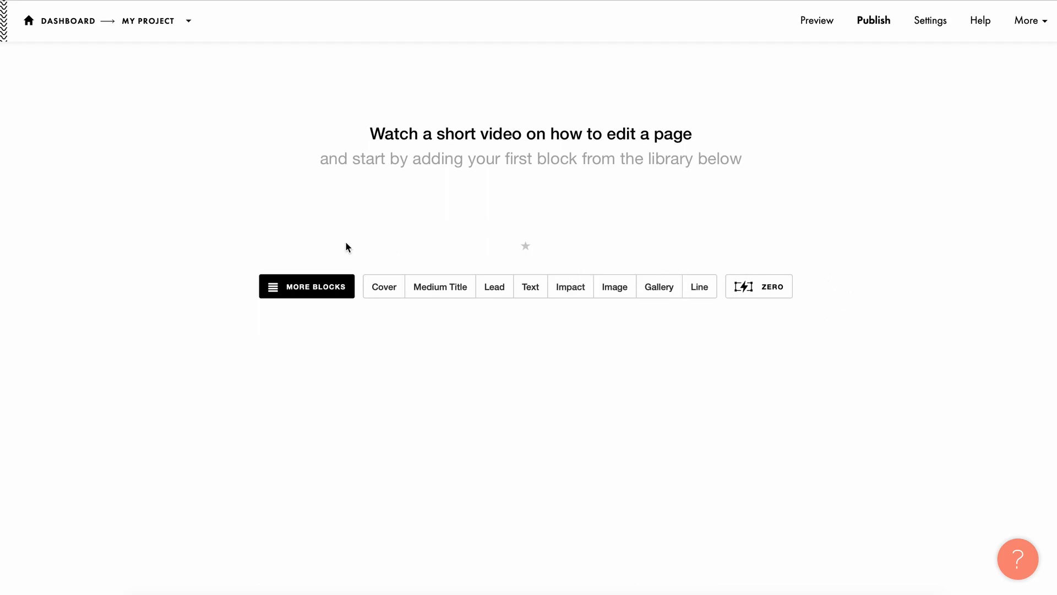
Browse the full block library, previewing the Title blocks, and leave it
left_click(307, 286)
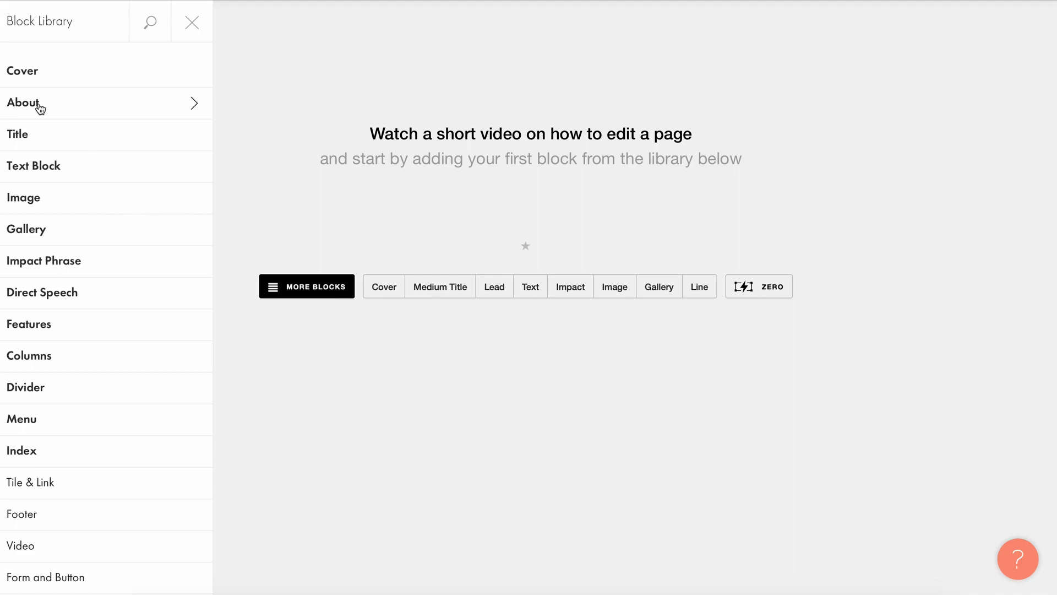
left_click(19, 135)
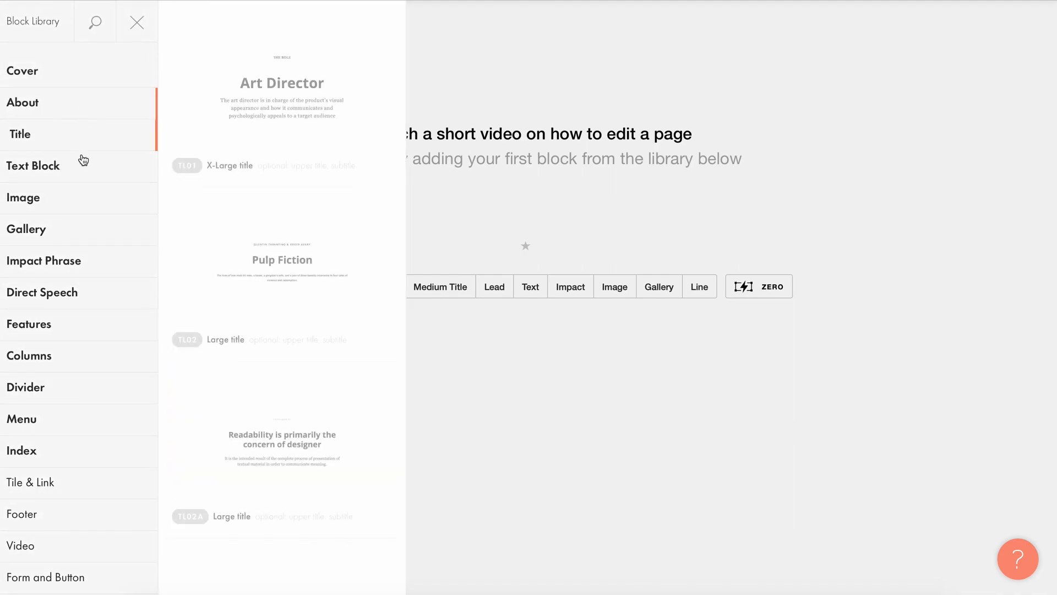
left_click(137, 22)
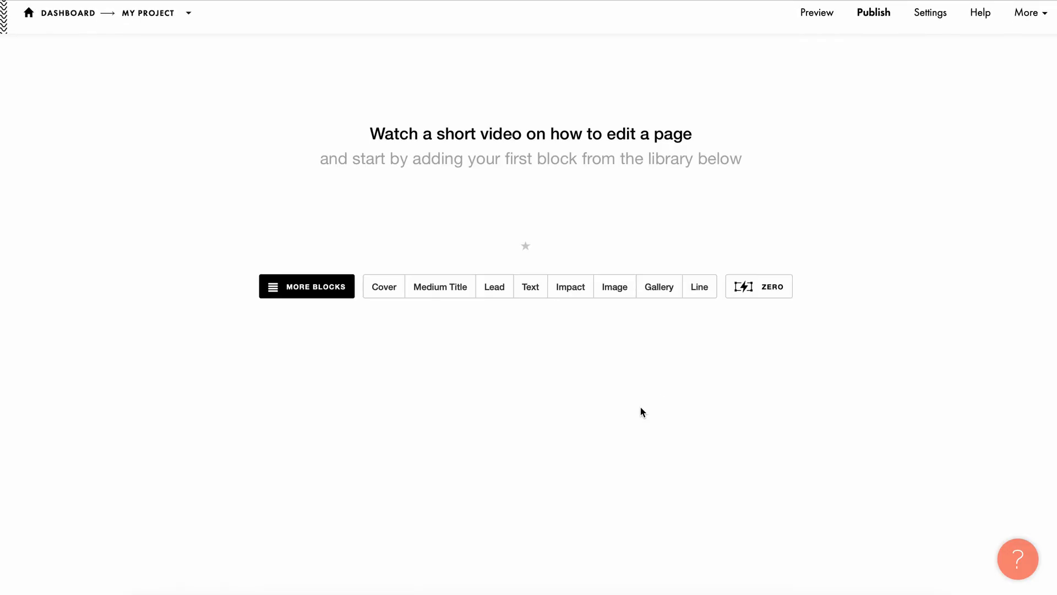
Add a Zero Block to the page, save it in the block editor and return to the page
left_click(759, 286)
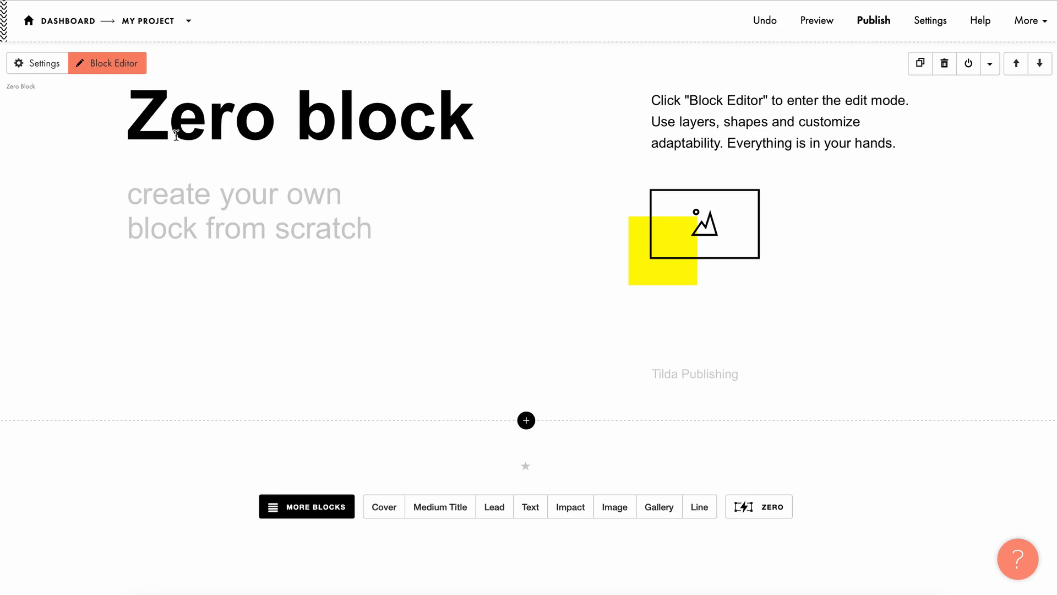
left_click(107, 62)
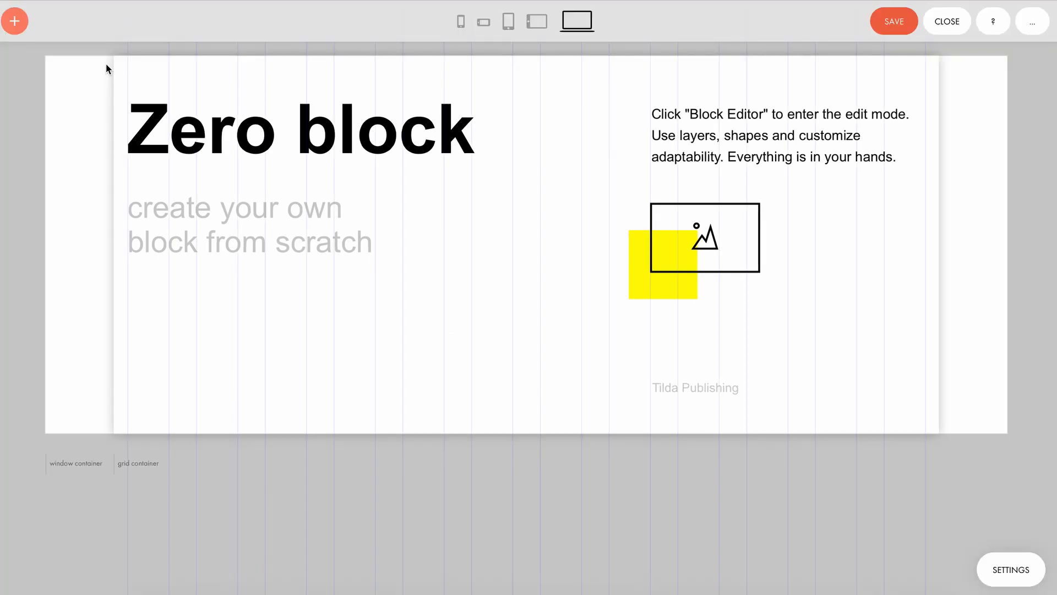
left_click(893, 21)
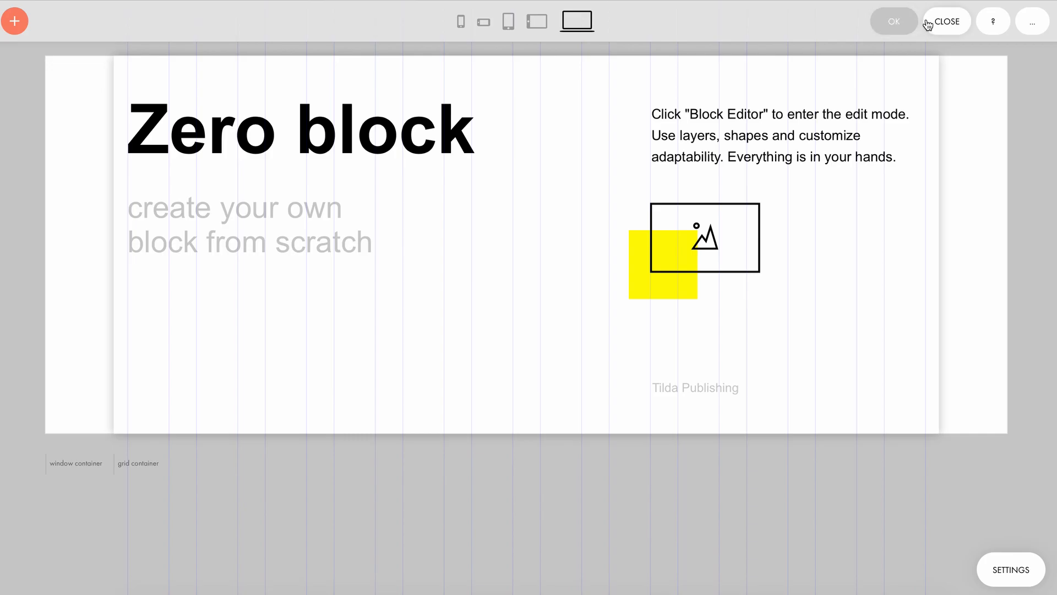
left_click(945, 21)
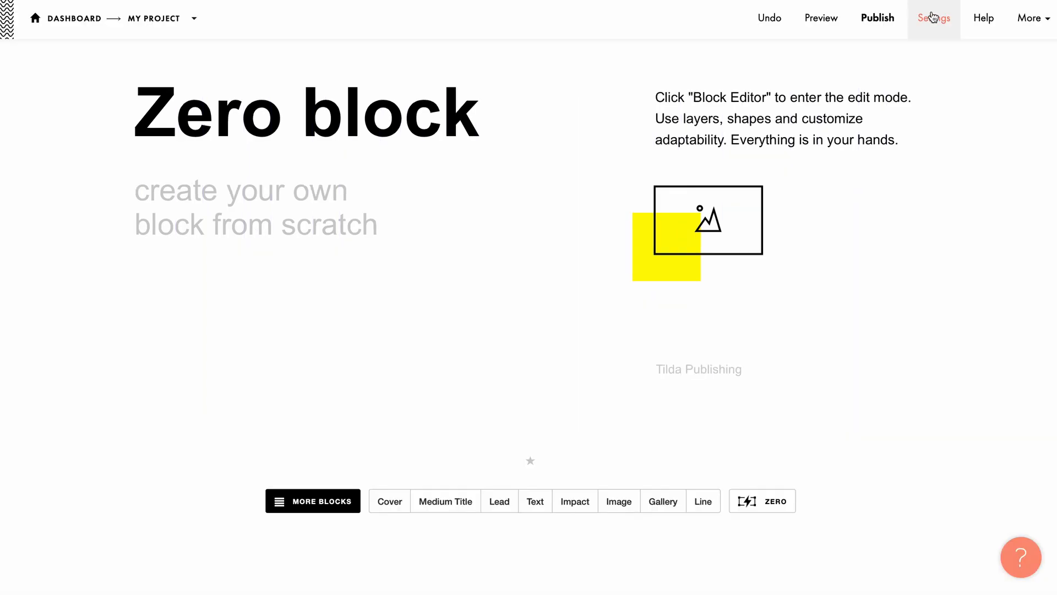
Return to the My project page list via the Dashboard breadcrumb
left_click(878, 19)
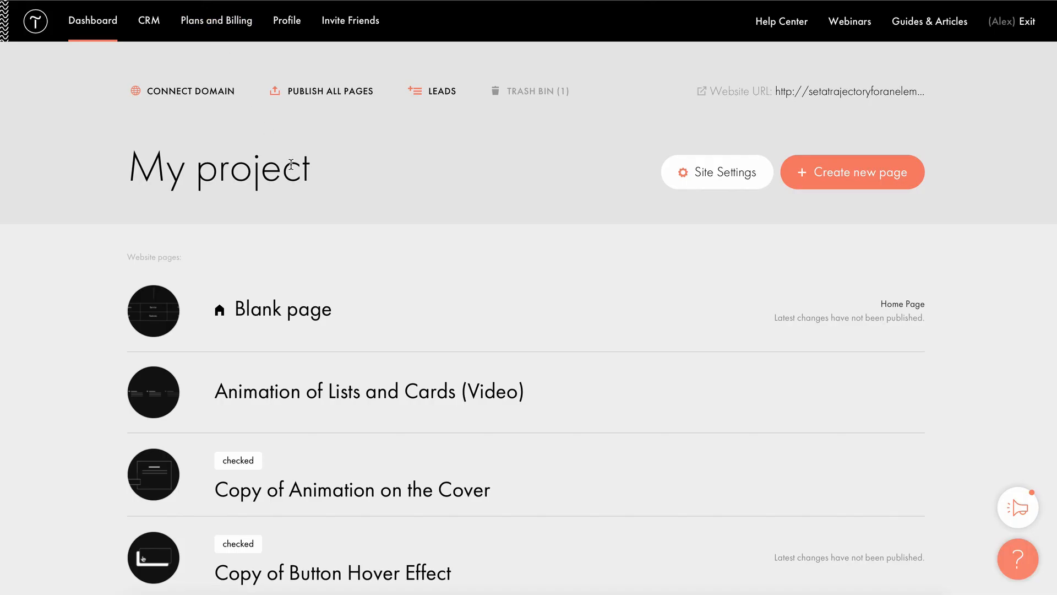
Create a new page from template ID 2962992, the scroll-animation demo
left_click(851, 171)
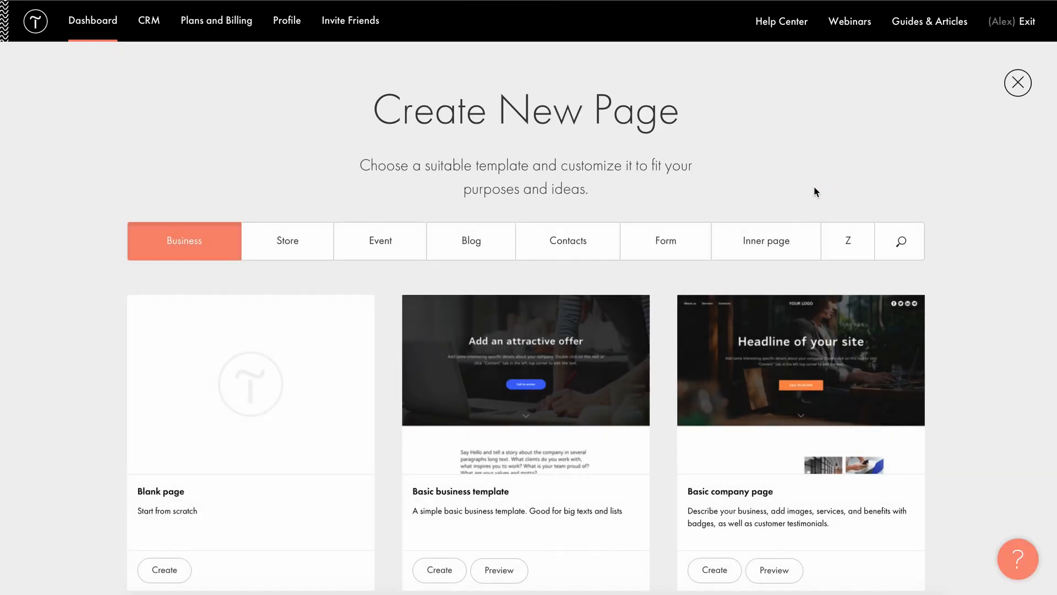
scroll("down", 3)
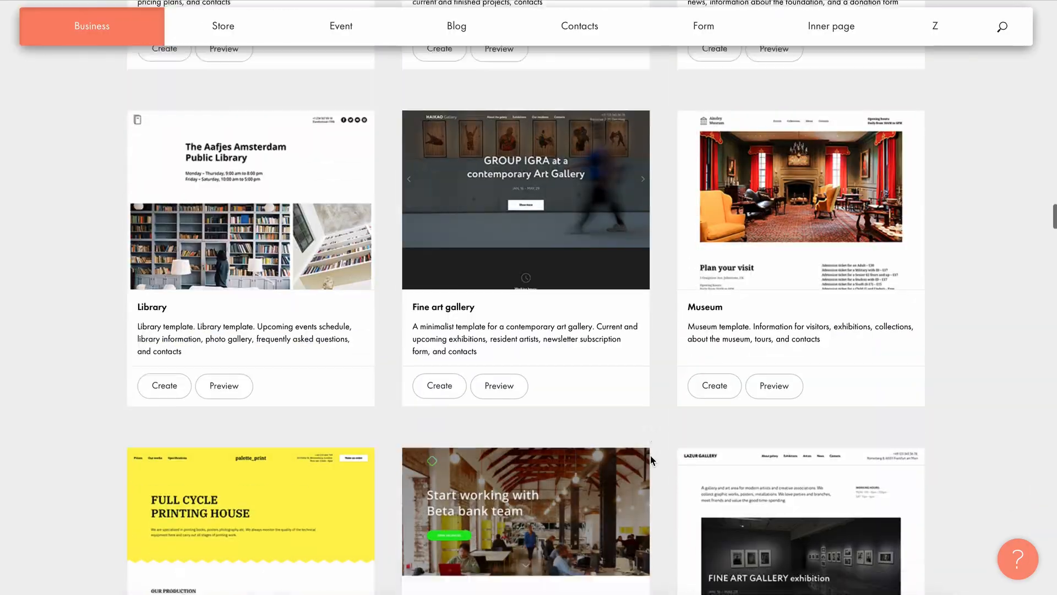
scroll("down", 3)
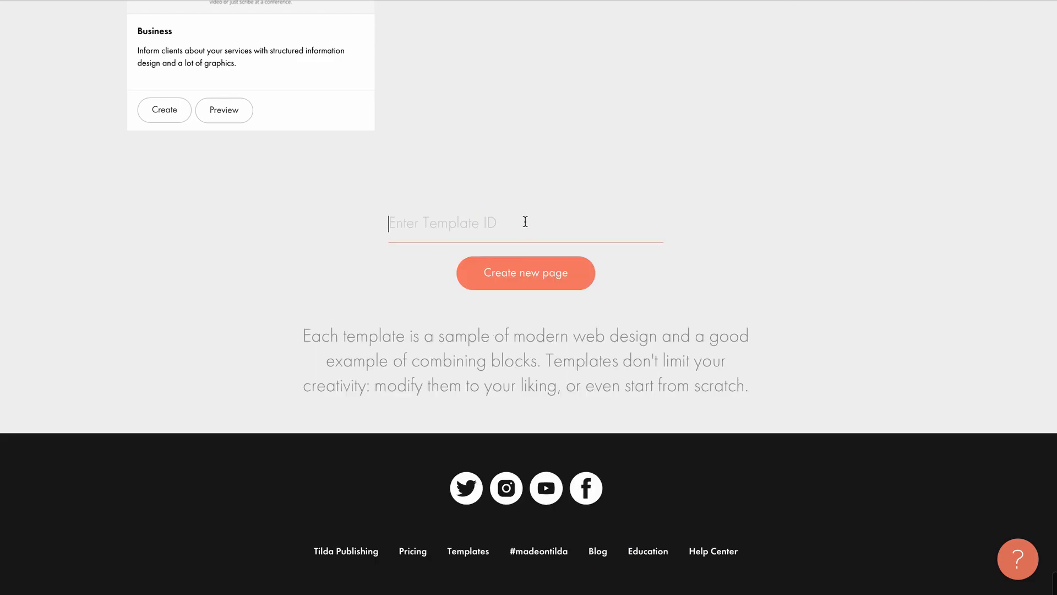
type("2962992")
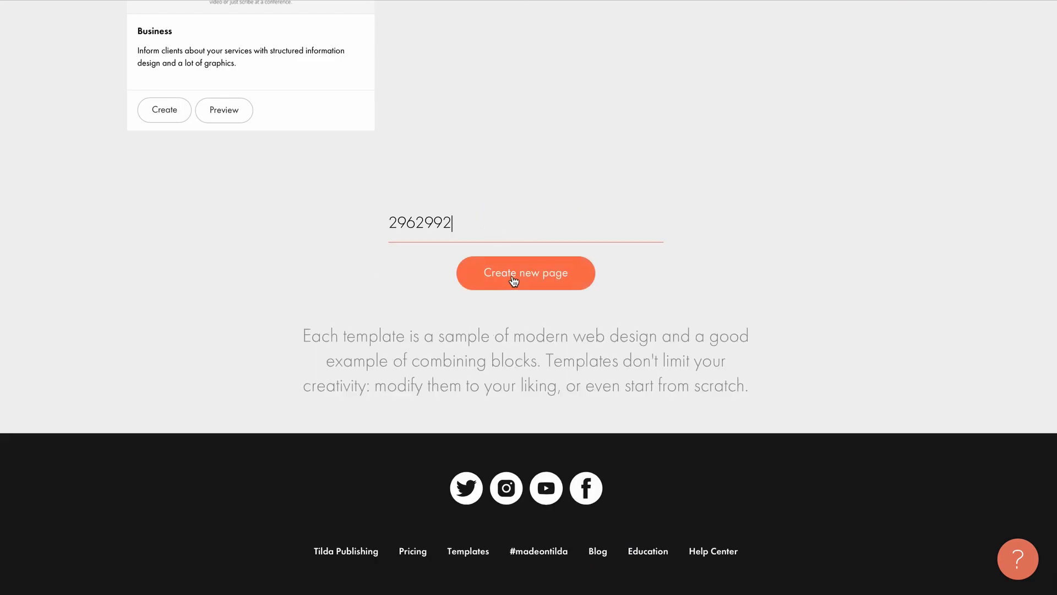
left_click(526, 273)
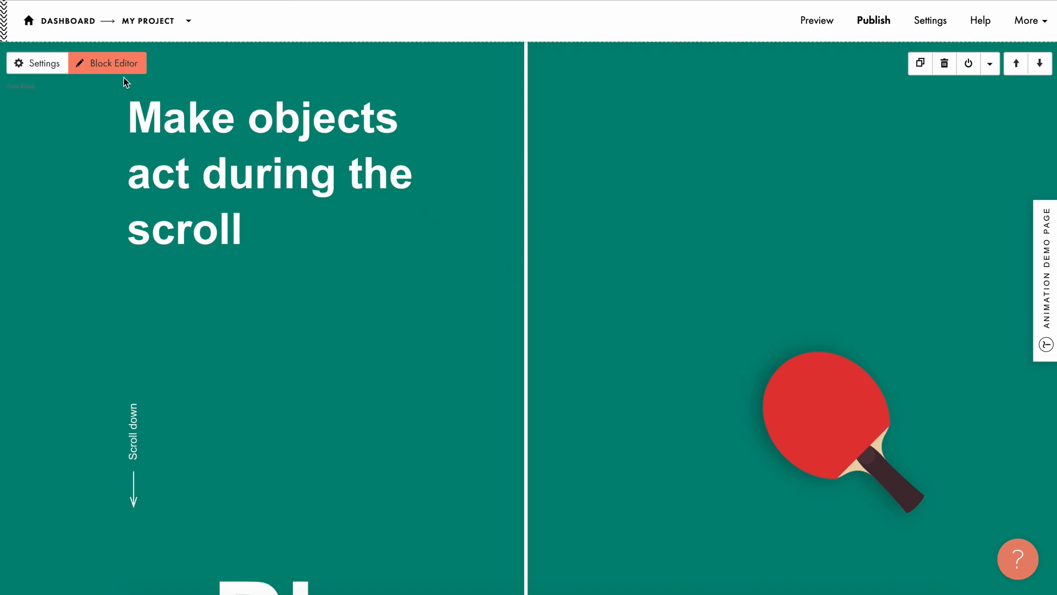
Edit the demo's Zero Block and show the ping-pong racket's settings
left_click(107, 63)
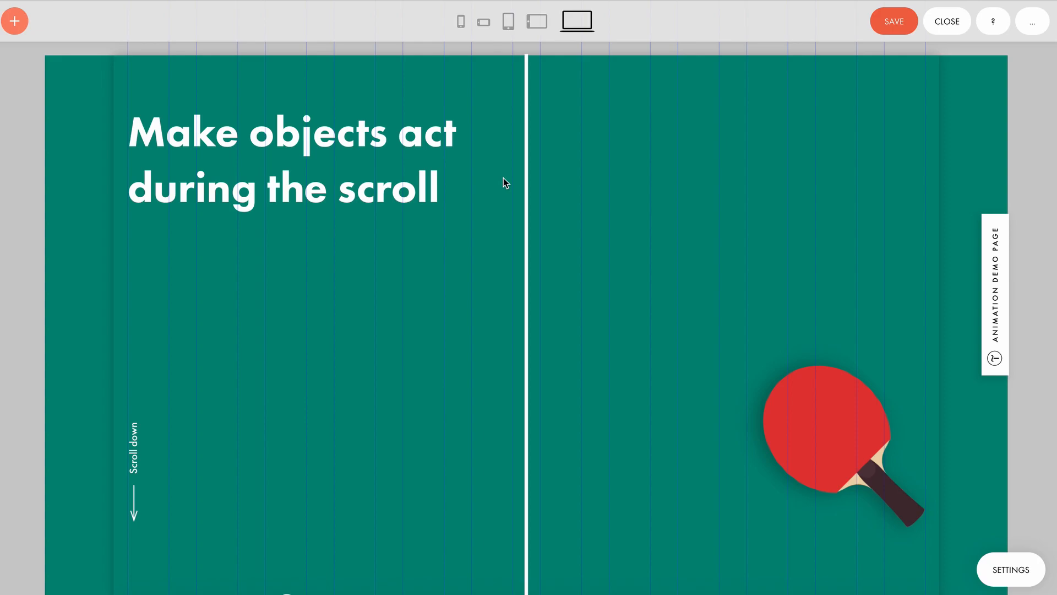
left_click(839, 438)
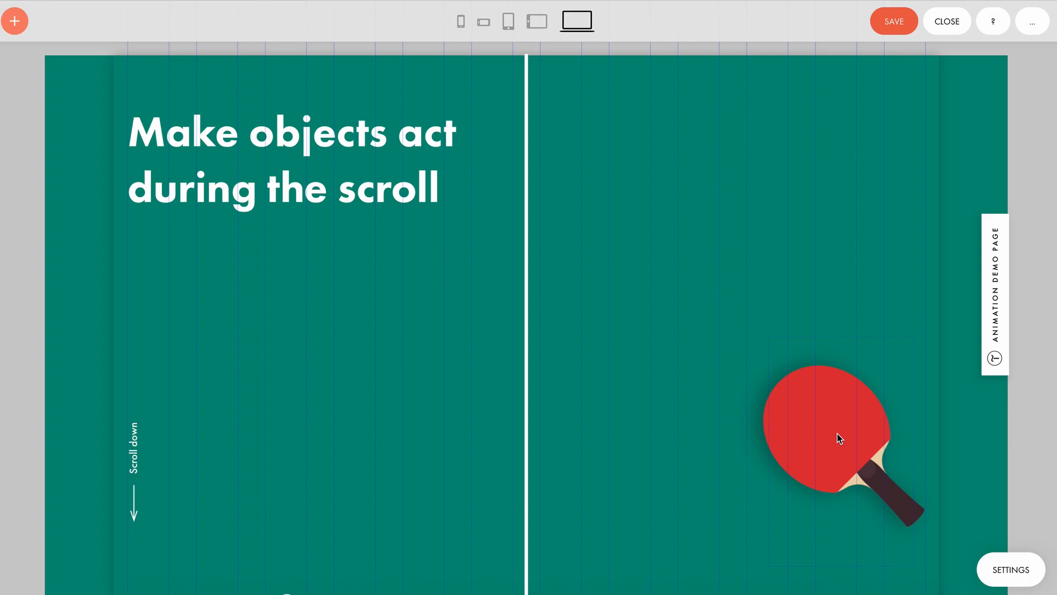
left_click(830, 438)
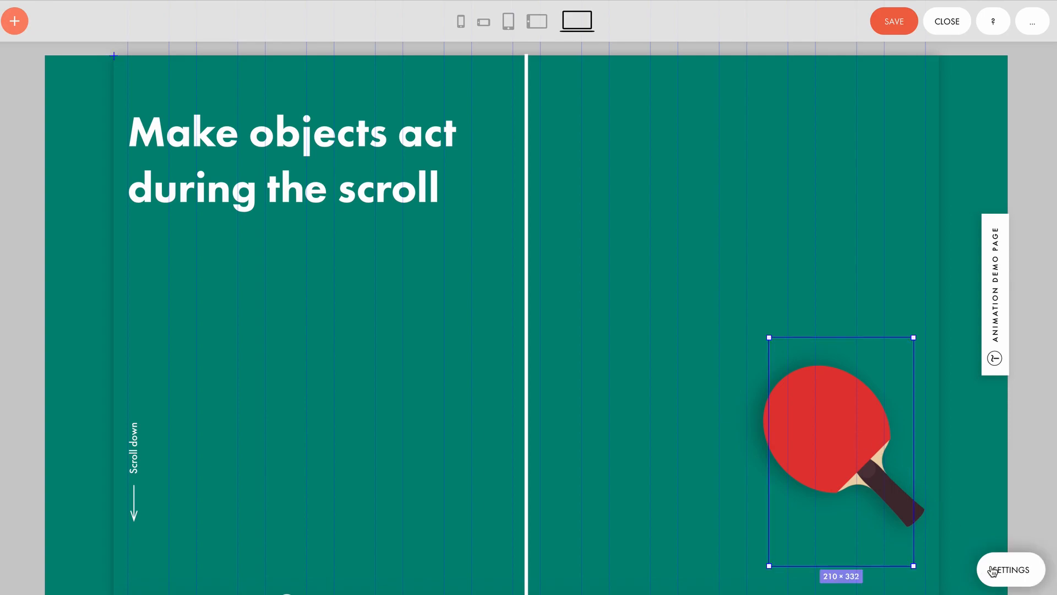
left_click(1011, 568)
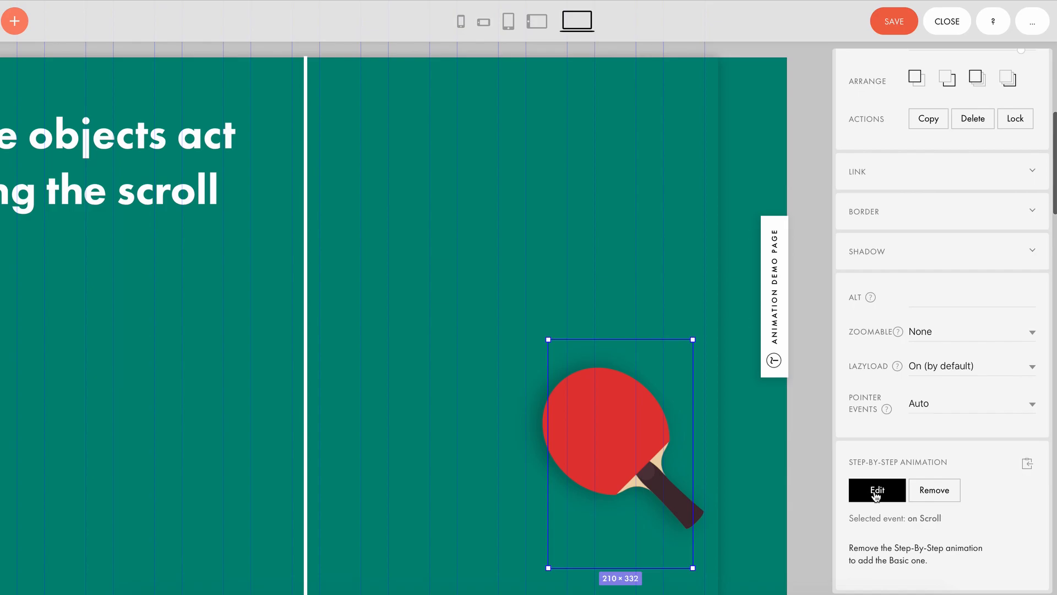
Edit the racket's step-by-step animation, keep the Scroll trigger and show Step 1's −70/−40 move and −35° rotation
left_click(877, 489)
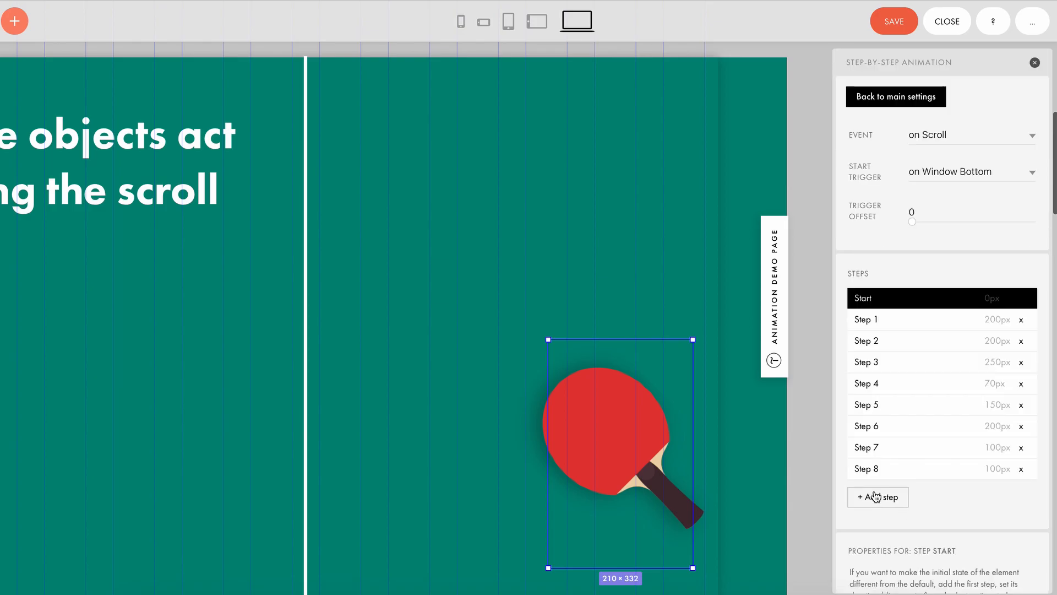
mouse_move(851, 197)
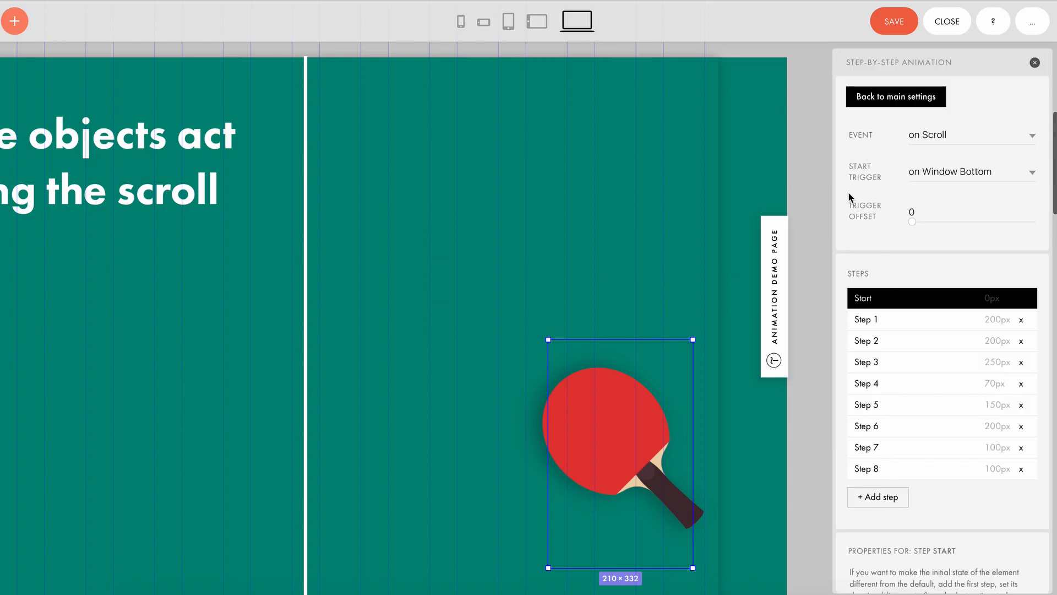
left_click(971, 135)
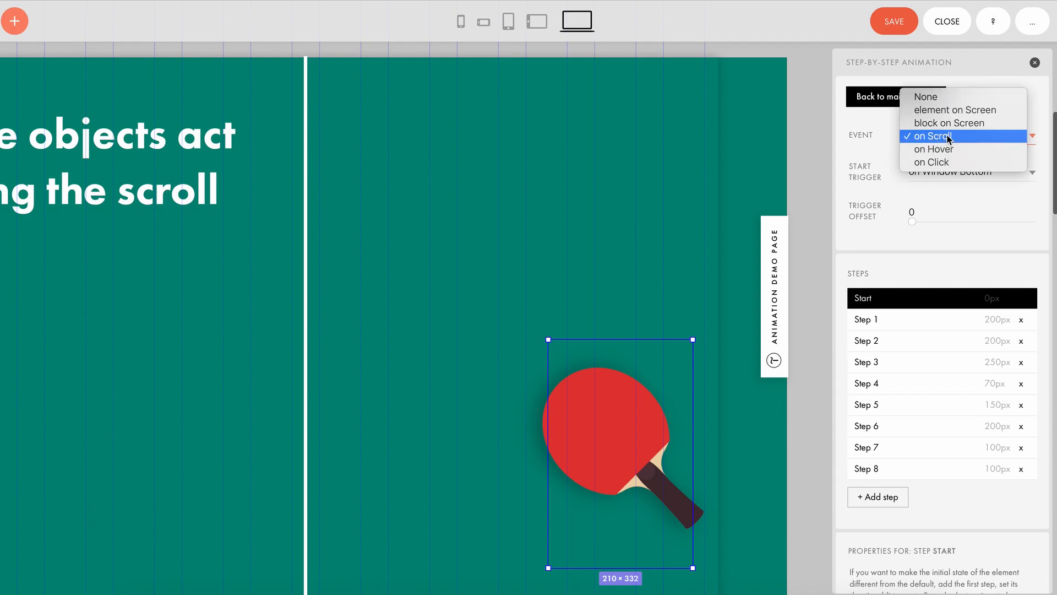
left_click(933, 135)
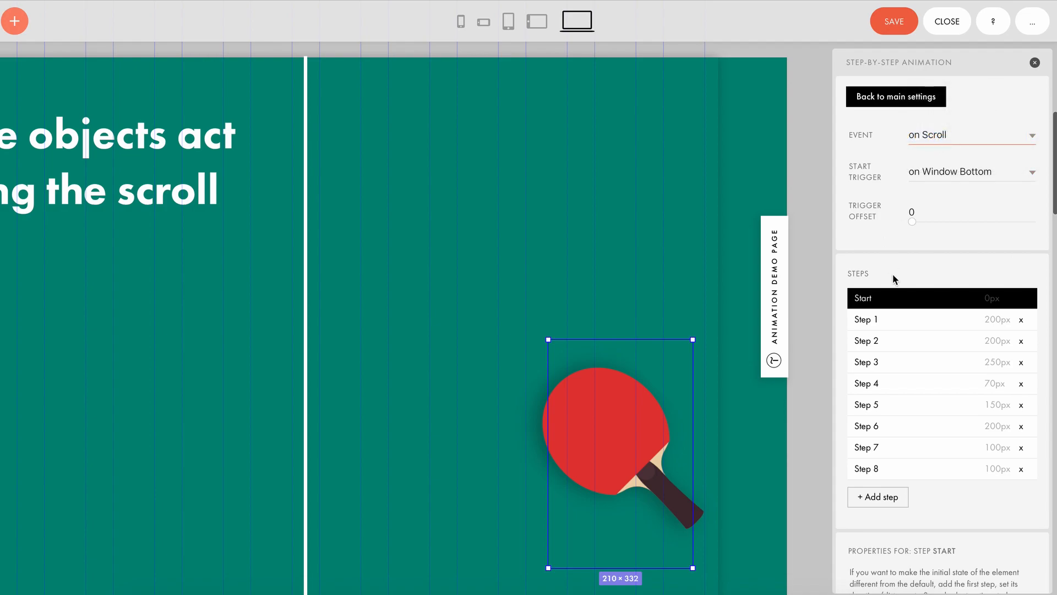
mouse_move(902, 308)
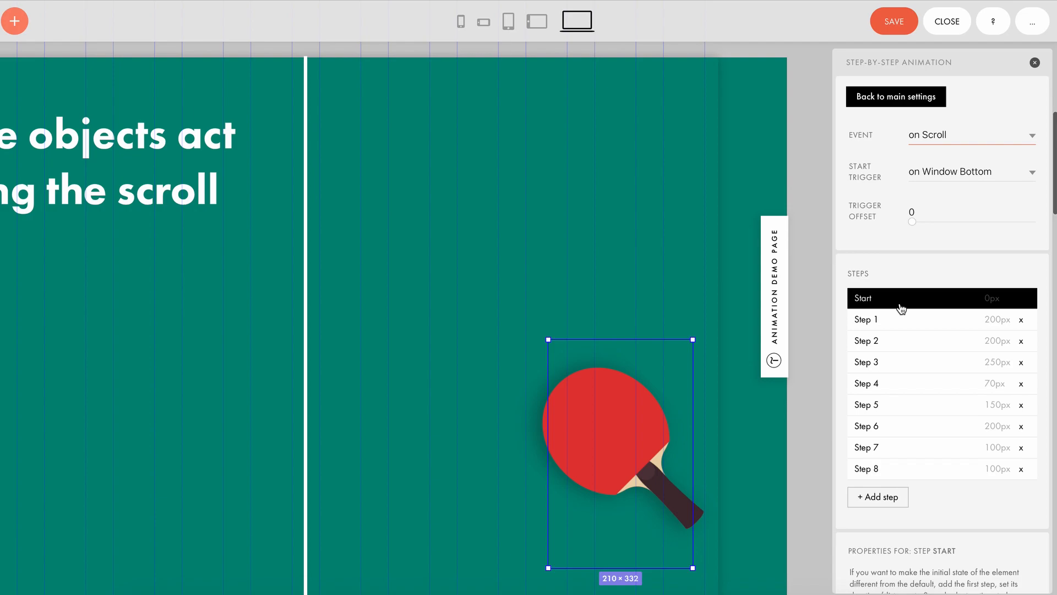
mouse_move(690, 353)
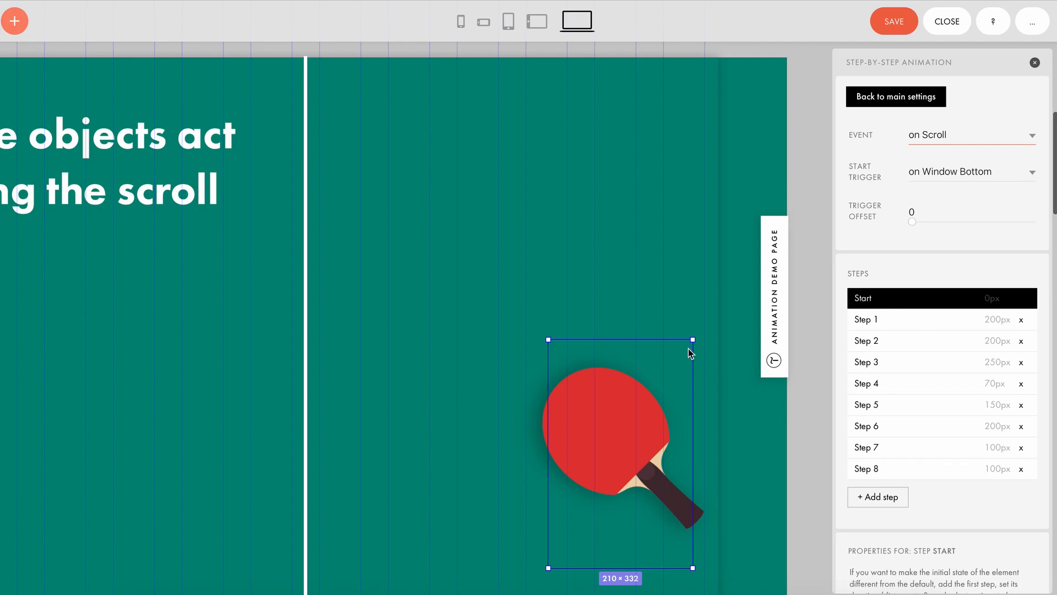
mouse_move(896, 342)
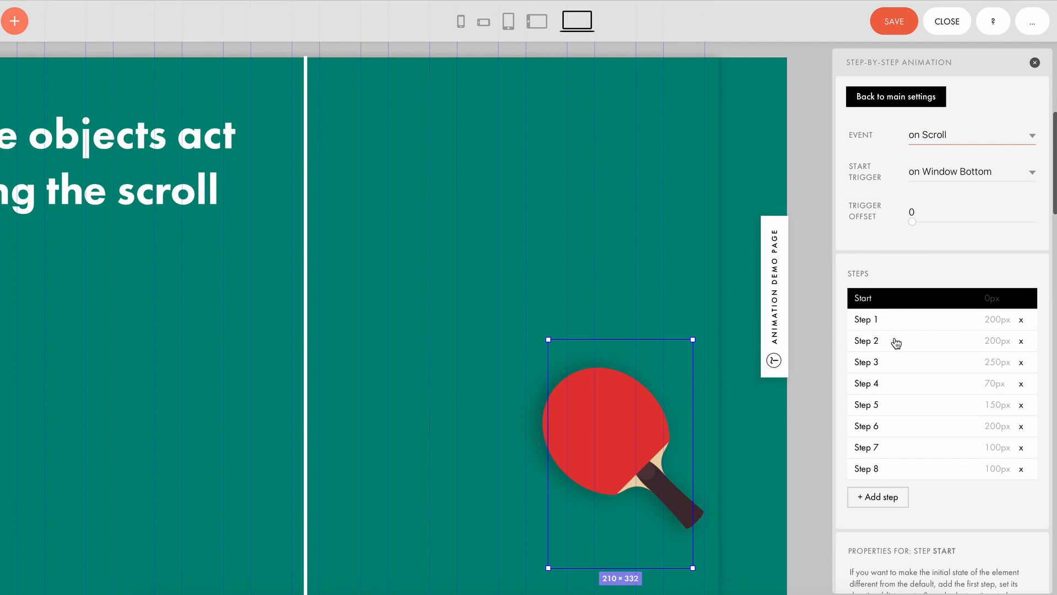
mouse_move(955, 417)
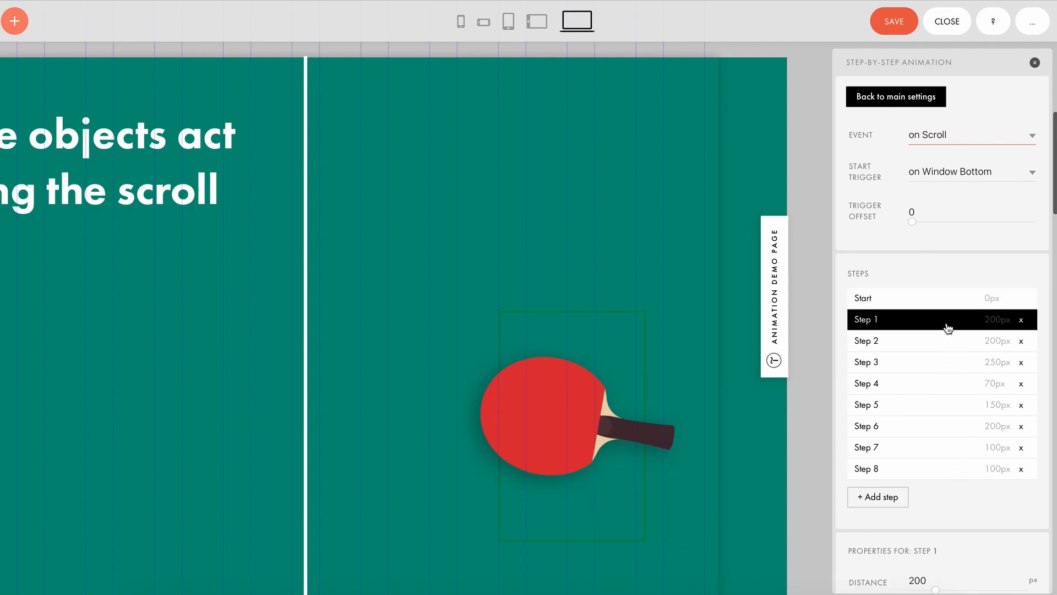
scroll("down", 3)
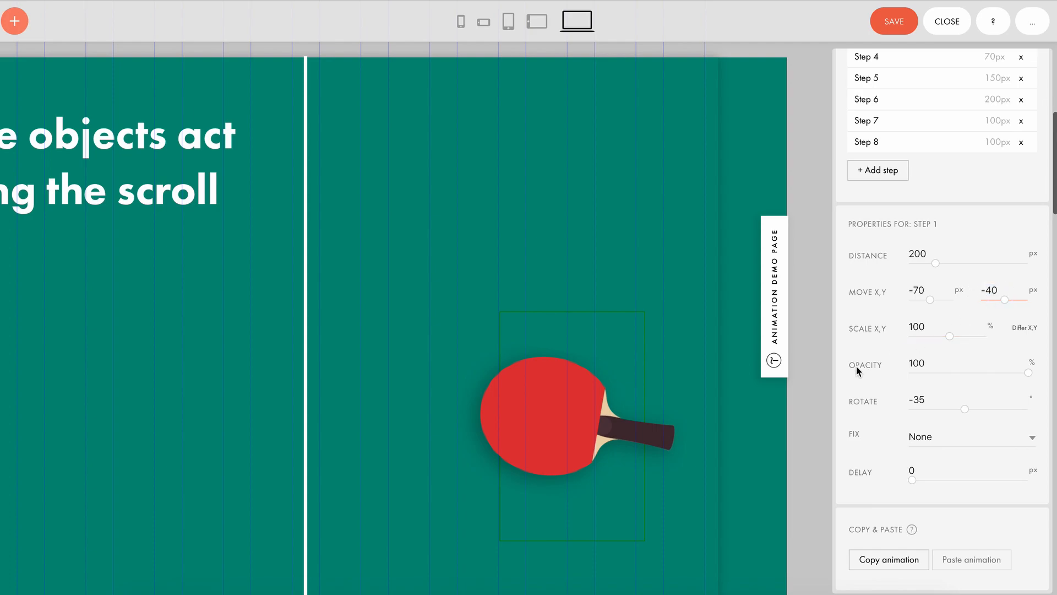
Give Step 2 of the racket animation a 15-degree rotation alongside its 120, 360 move
left_click(931, 399)
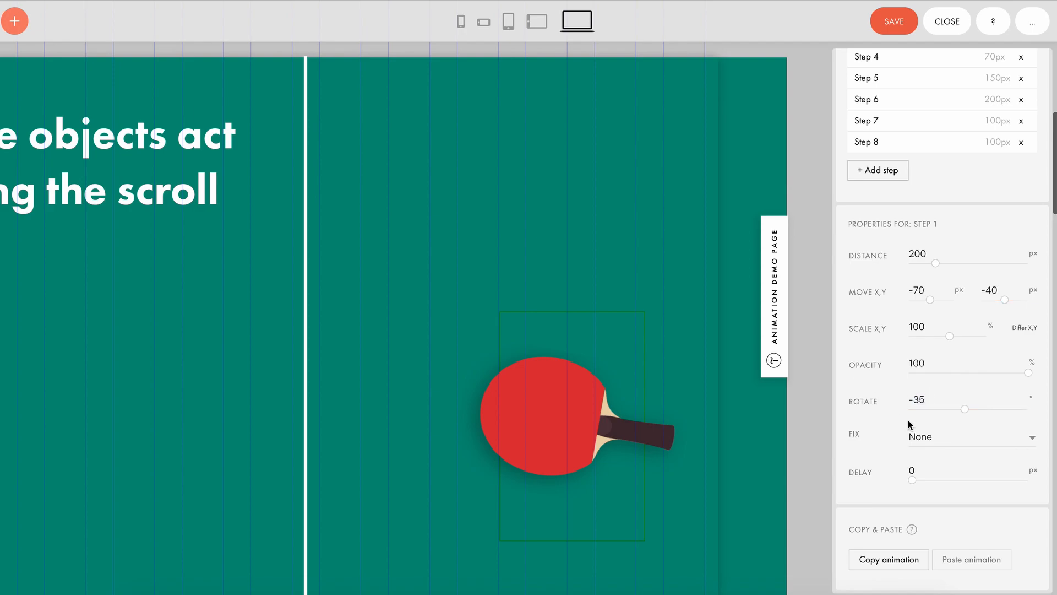
mouse_move(885, 255)
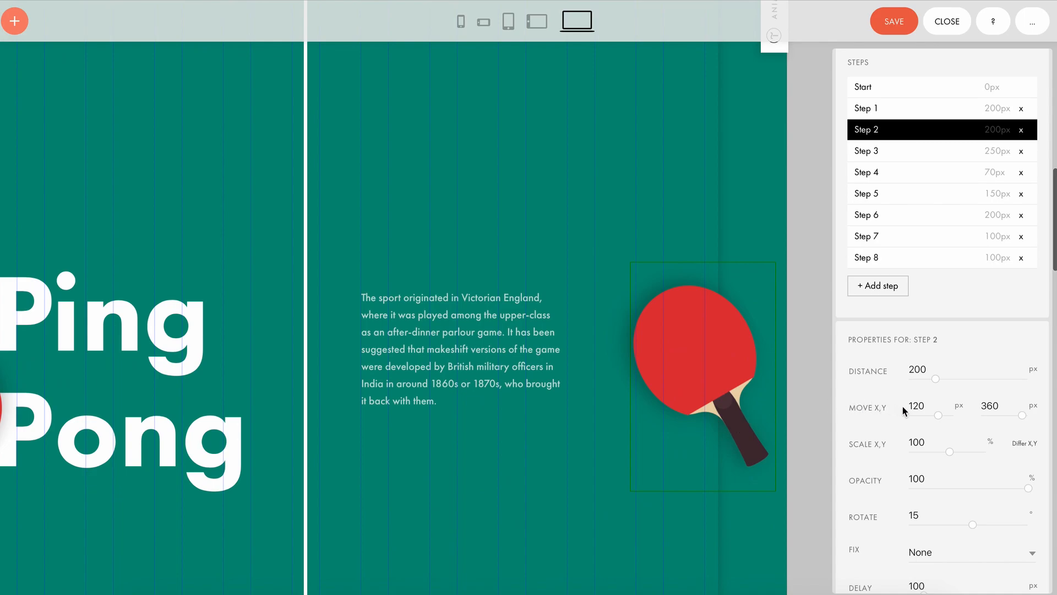
mouse_move(931, 386)
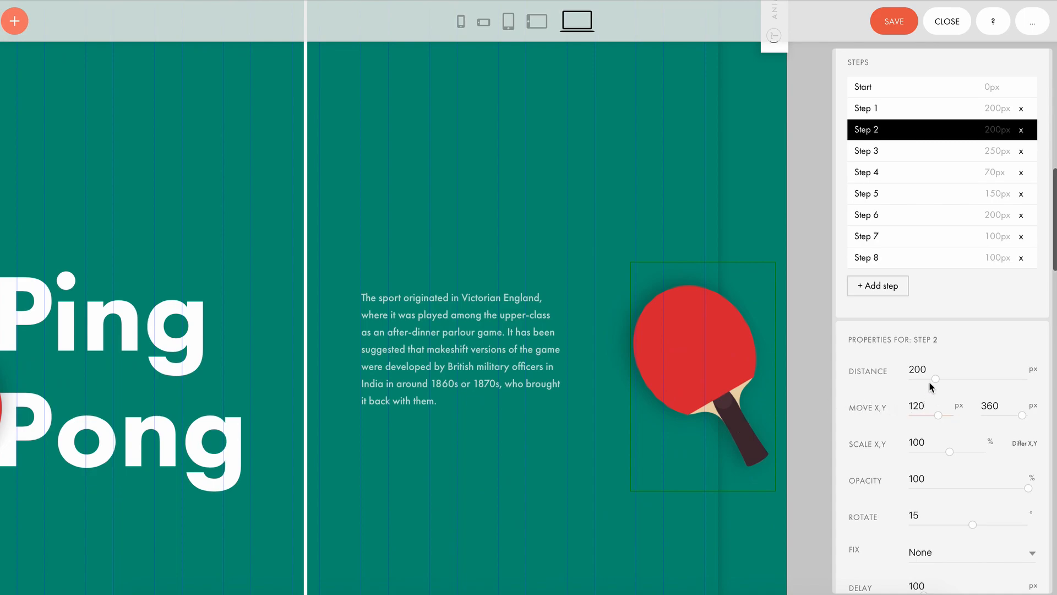
left_click(918, 407)
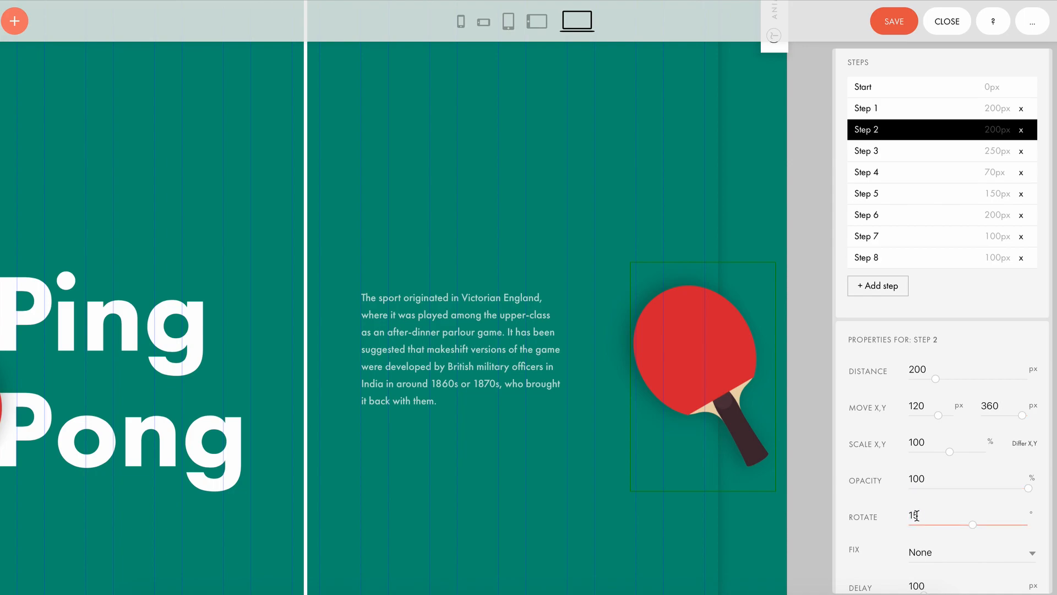
type("5")
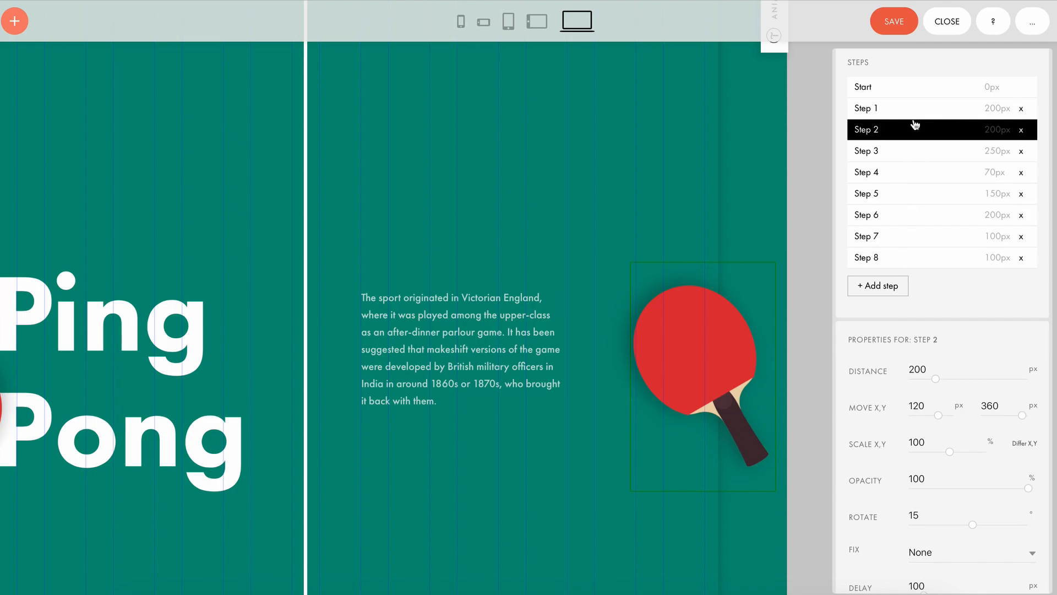
left_click(864, 86)
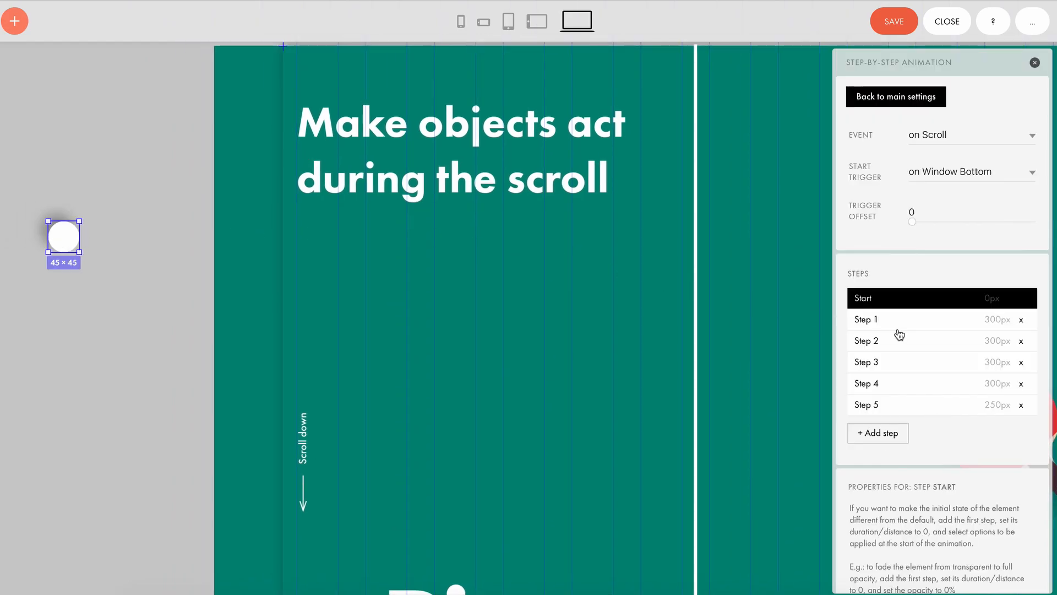
Show the artboard settings with the 2370 px grid container height and #008a7a background
left_click(866, 320)
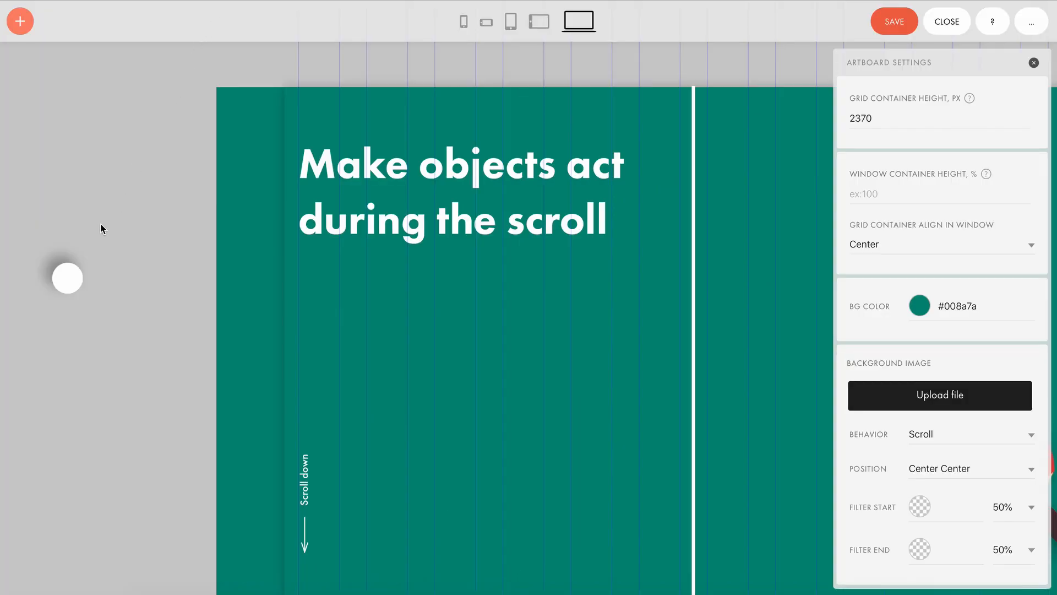
Check the ball's animation, then paste the copied eight-step racket animation onto the second racket
left_click(67, 278)
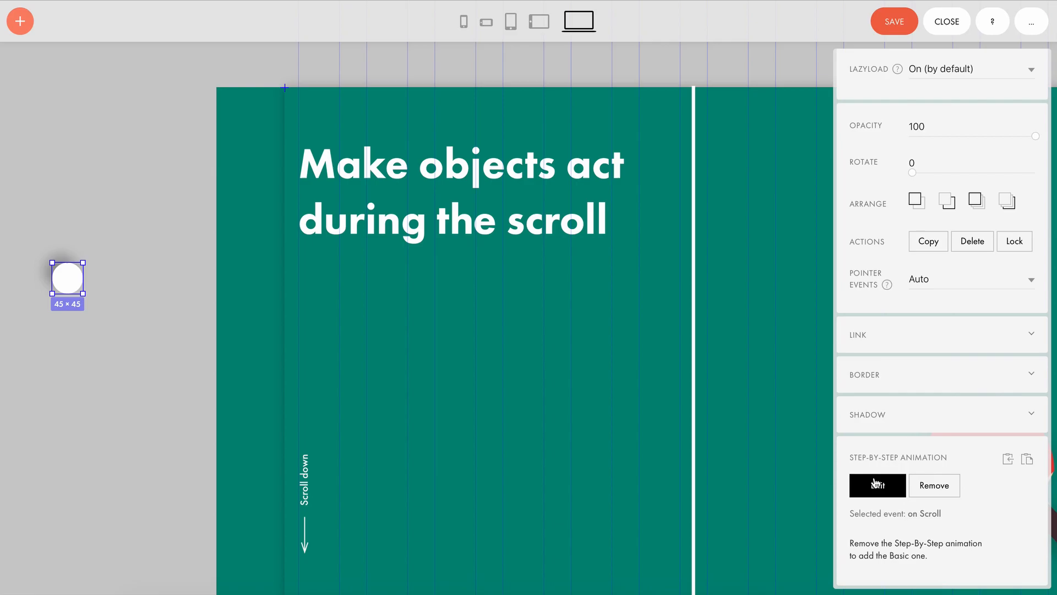
left_click(878, 484)
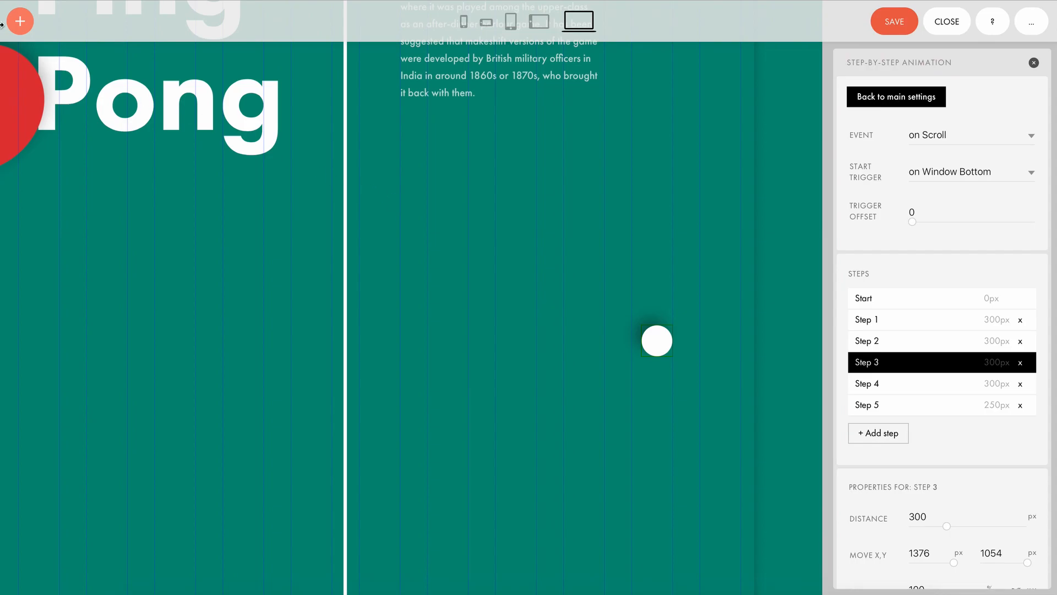
left_click(19, 21)
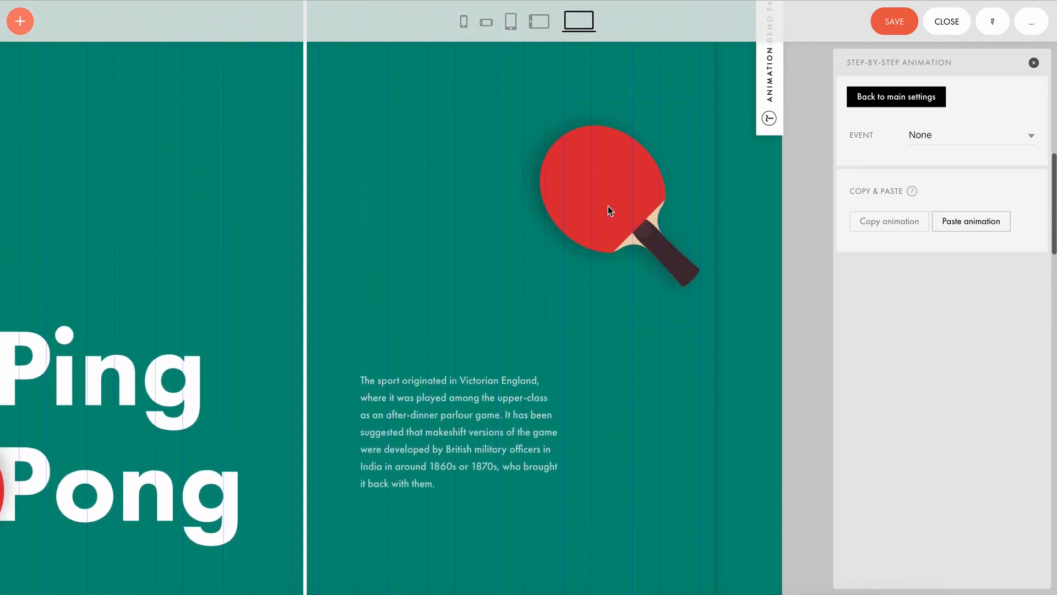
left_click(969, 134)
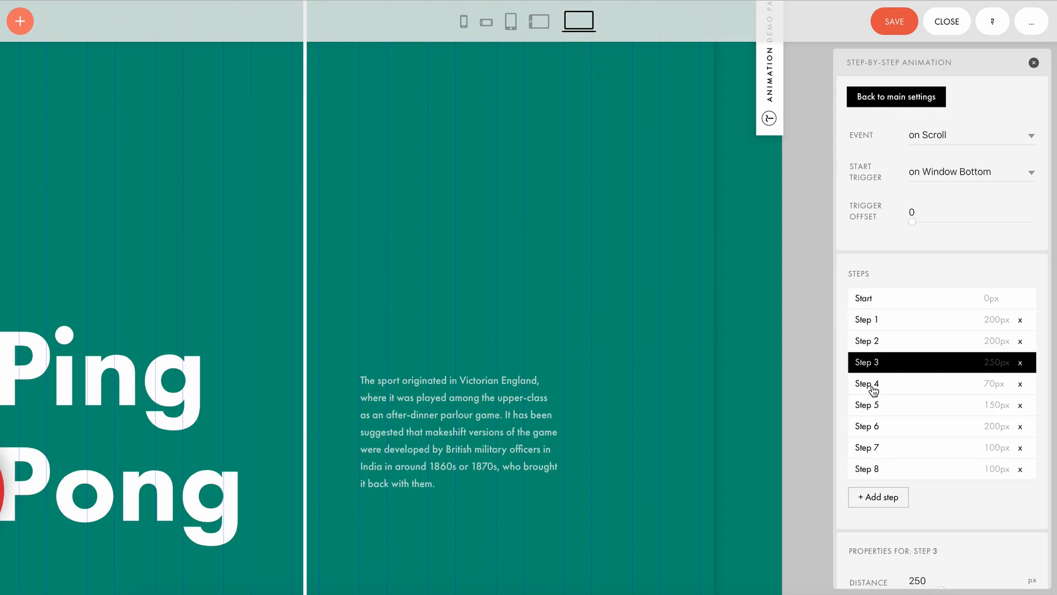